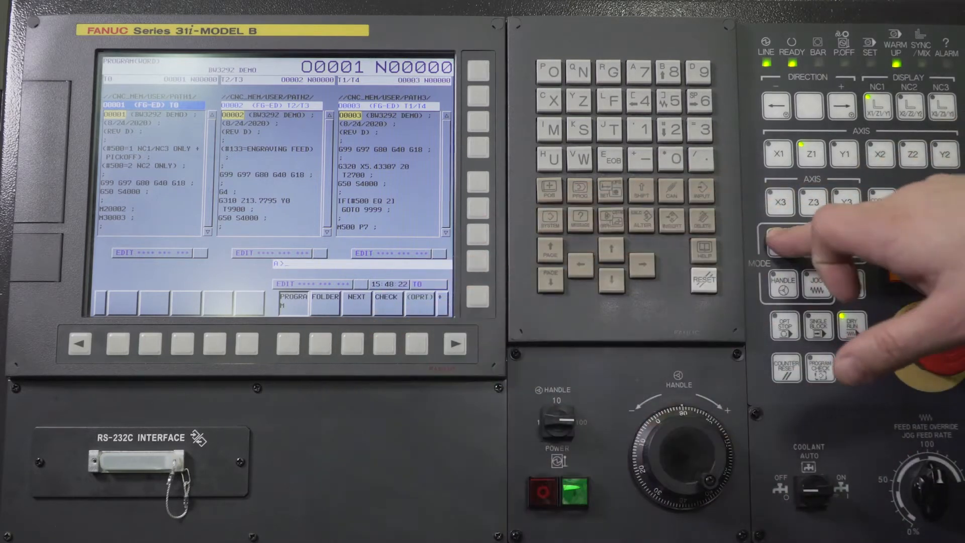
- Show the program folder screen, then the path 2 folder CNC_MEM/USER/PATH2 listing O0003
left_click(325, 301)
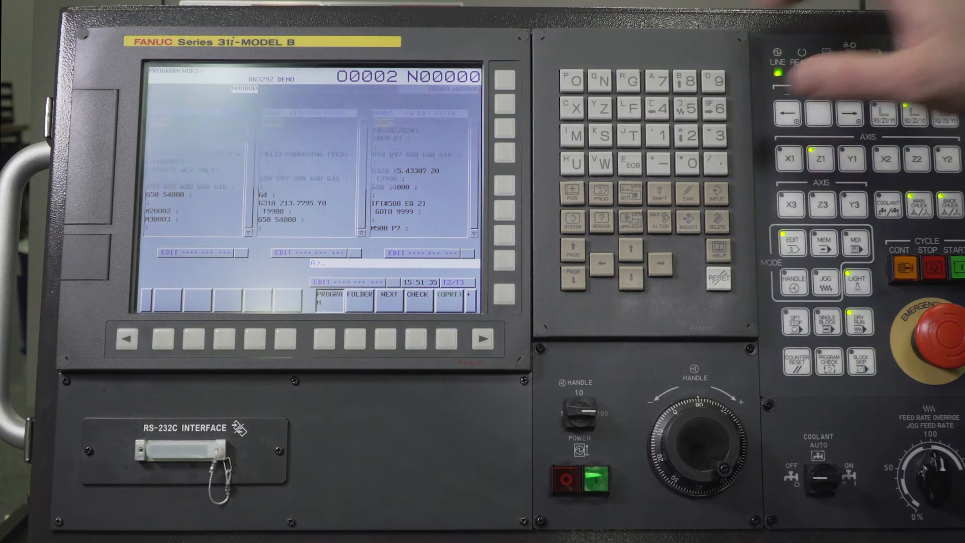
left_click(359, 300)
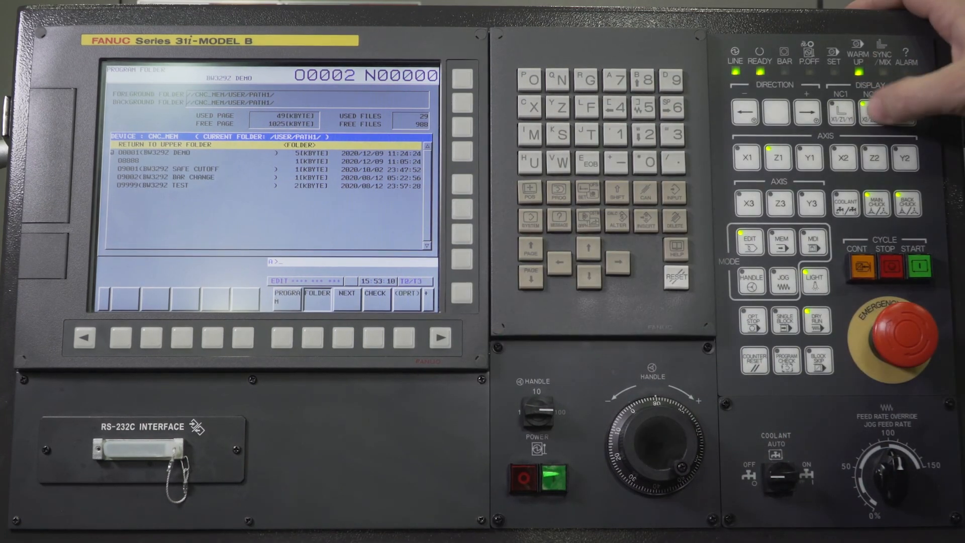
left_click(902, 111)
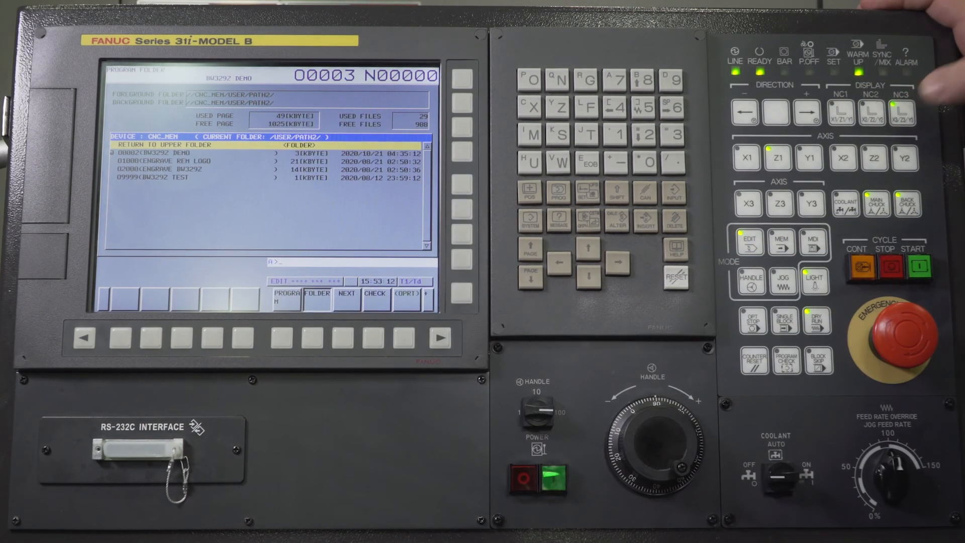